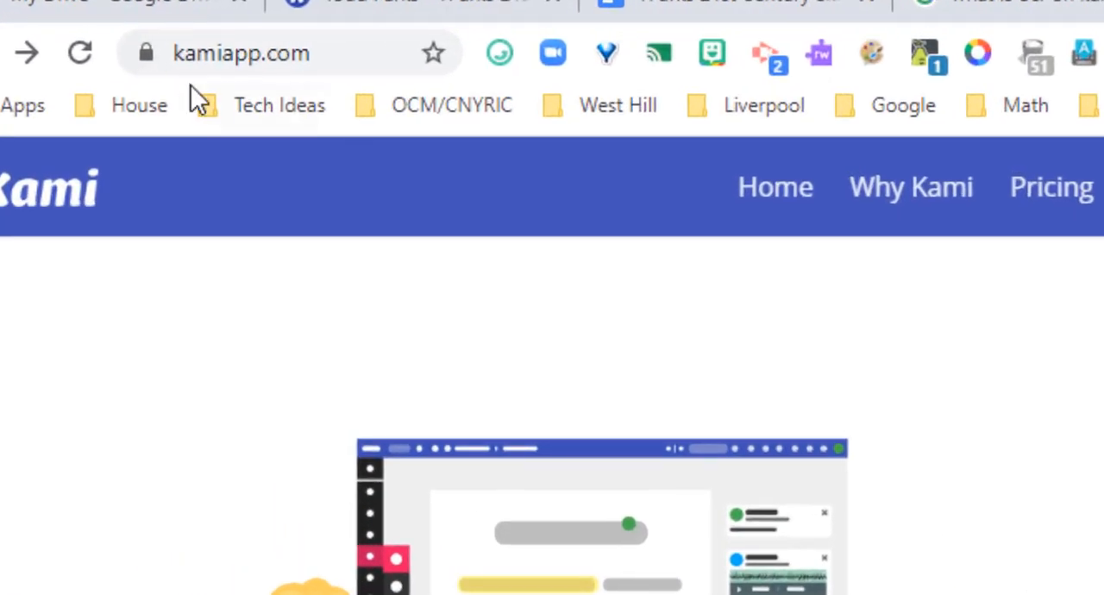
Scroll down the kamiapp.com page toward the web app entry point
scroll("down", 3)
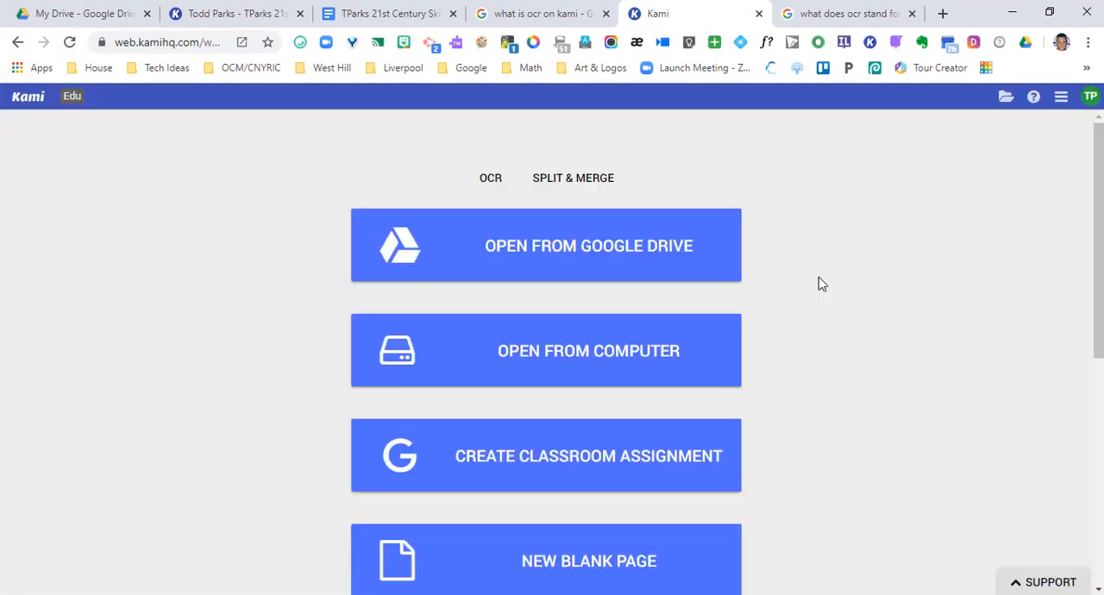
scroll("down", 3)
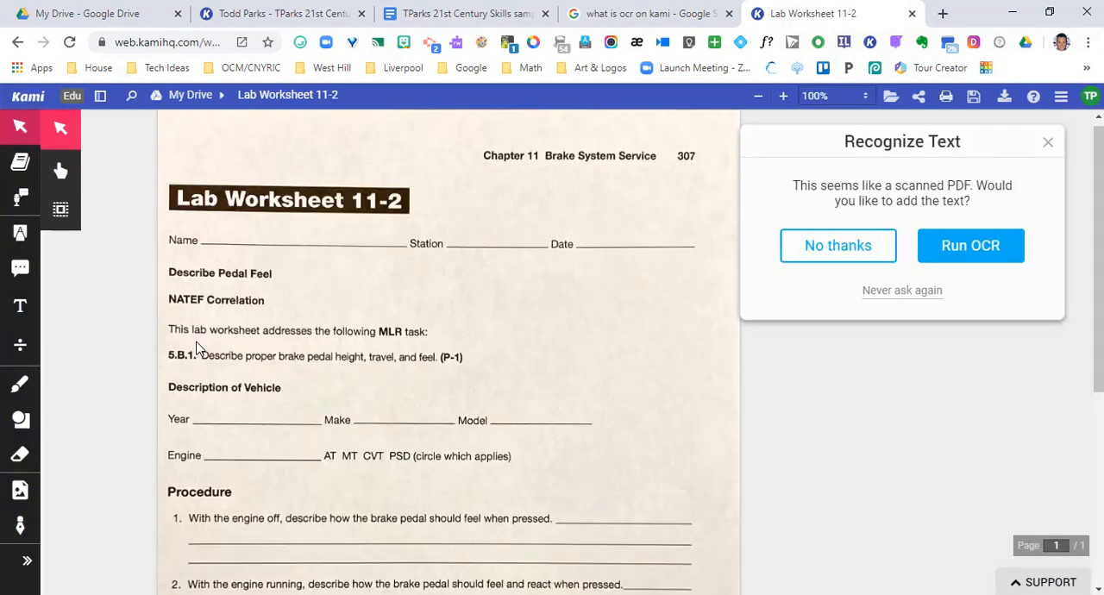
Scroll through the brake pedal procedure questions of Lab Worksheet 11-2
scroll("down", 3)
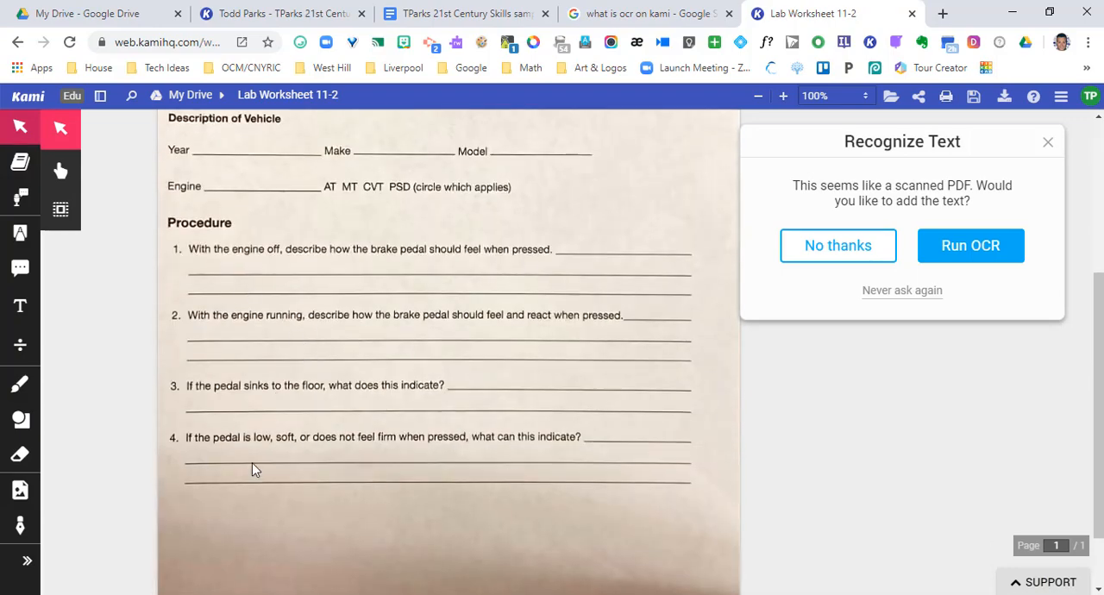
scroll("up", 3)
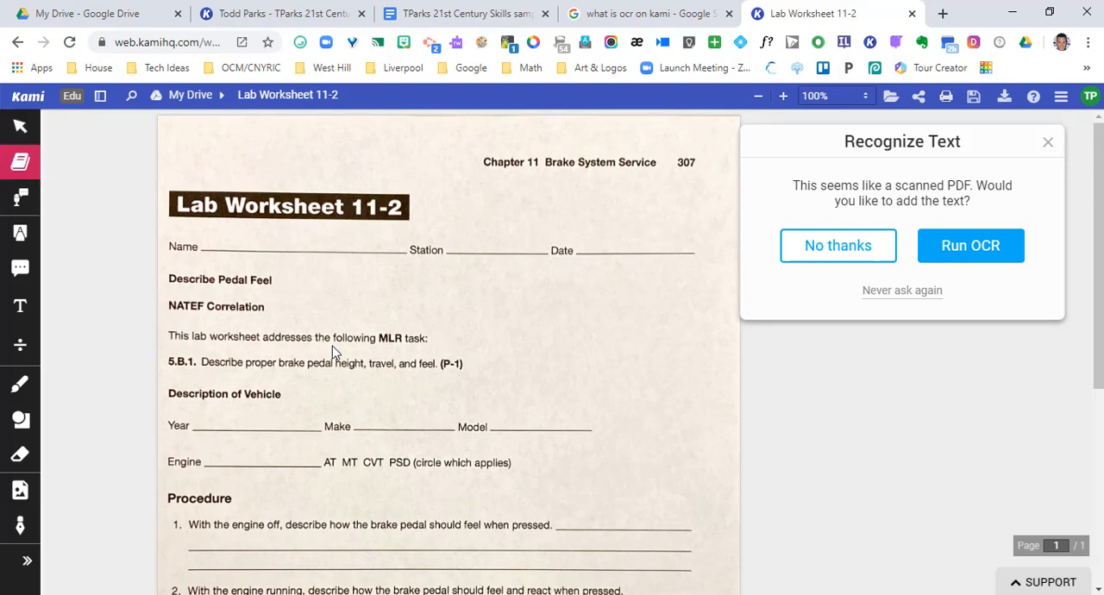
mouse_move(326, 349)
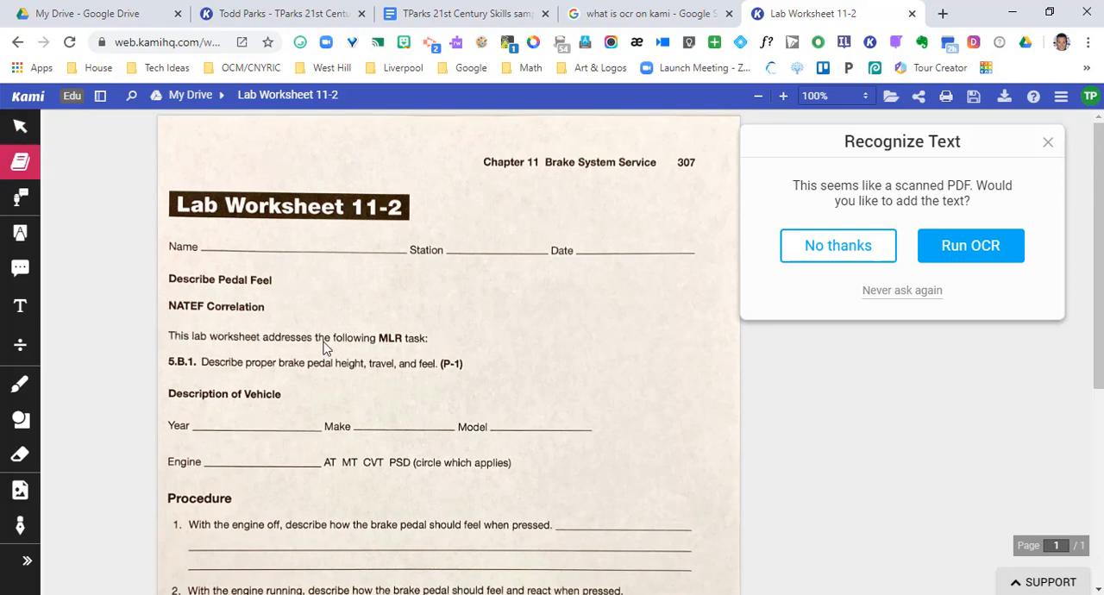
mouse_move(828, 175)
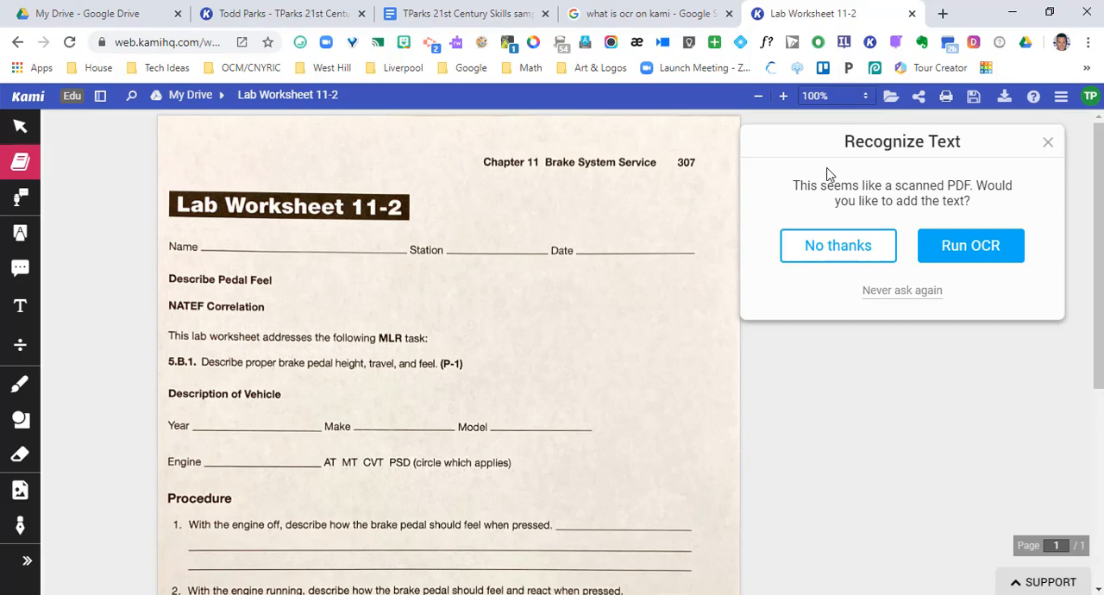
mouse_move(957, 185)
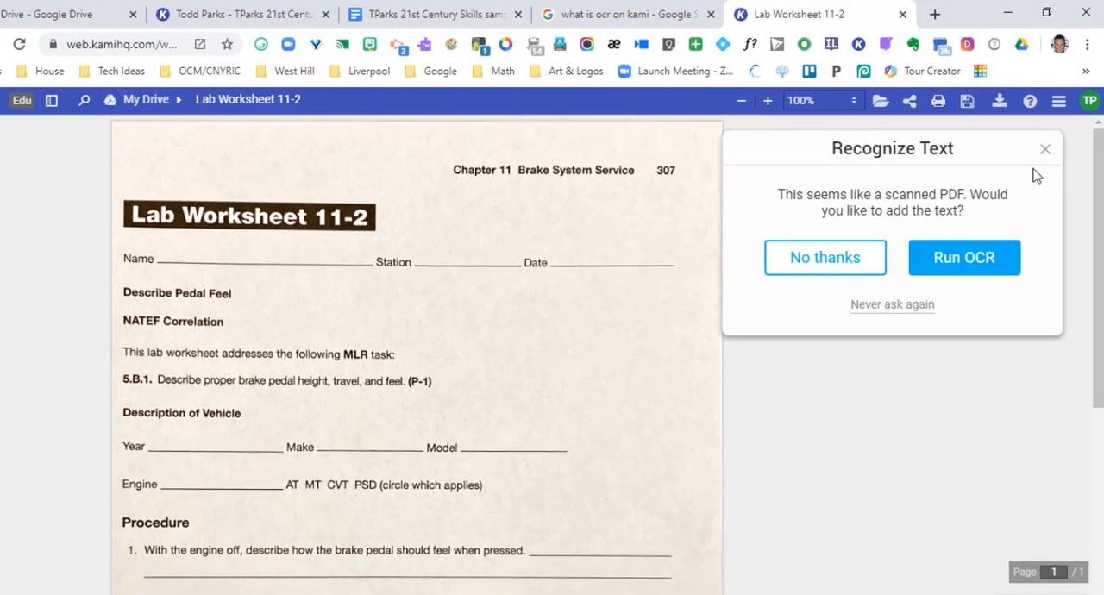
left_click(1056, 100)
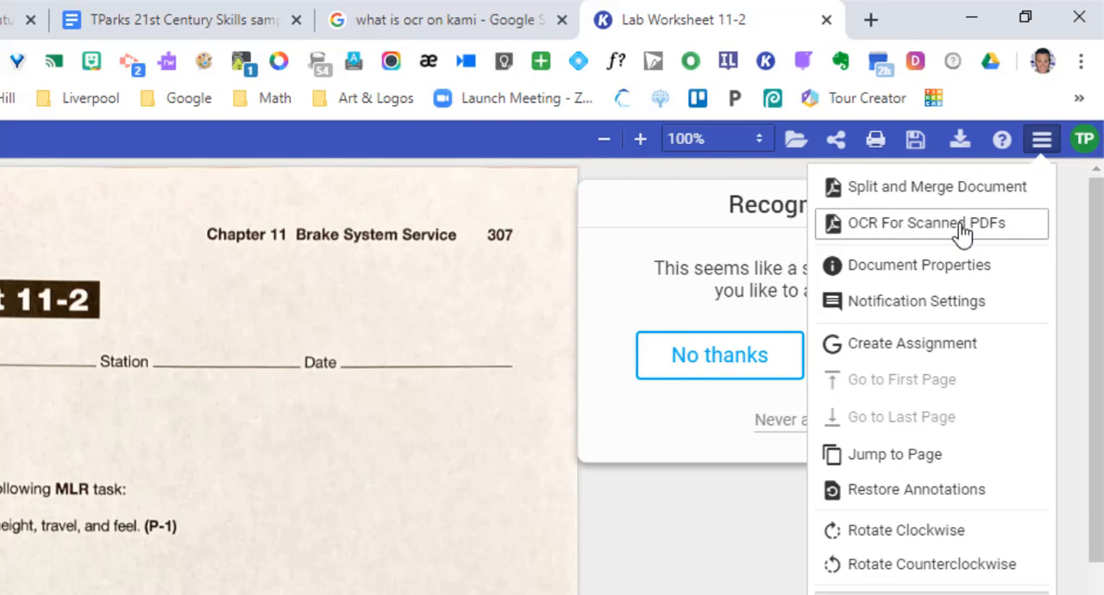
mouse_move(897, 232)
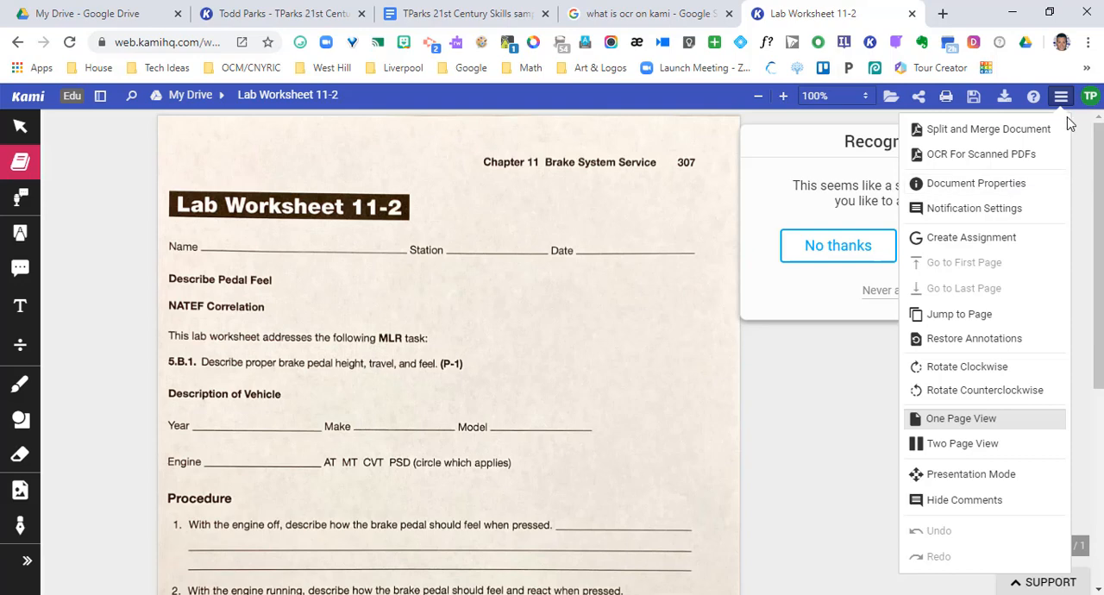
left_click(1063, 95)
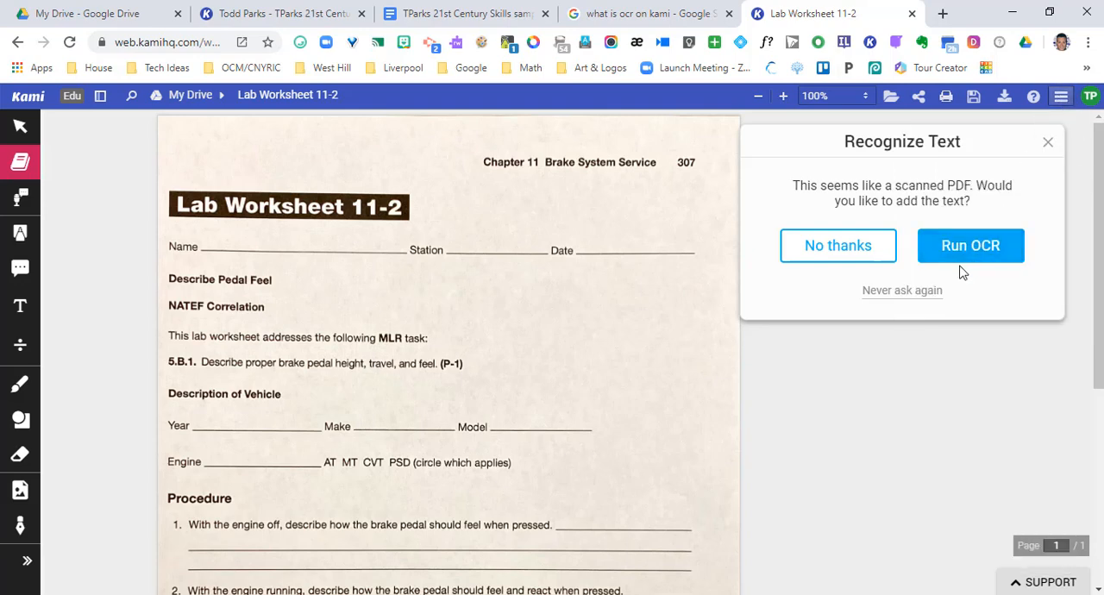
mouse_move(967, 249)
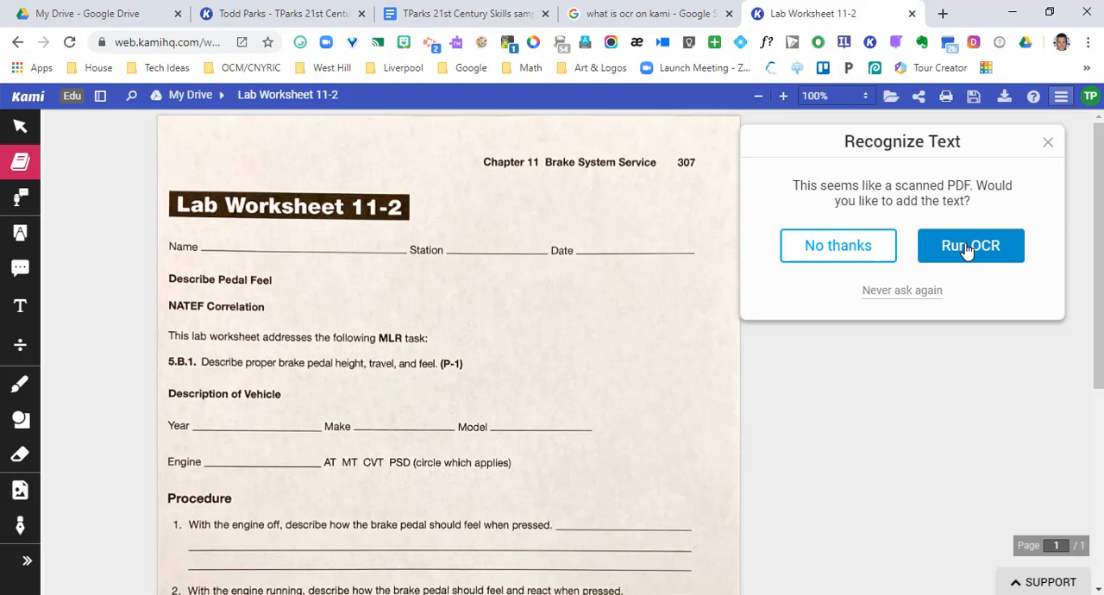
Run OCR on the scanned worksheet from the Recognize Text prompt
left_click(970, 245)
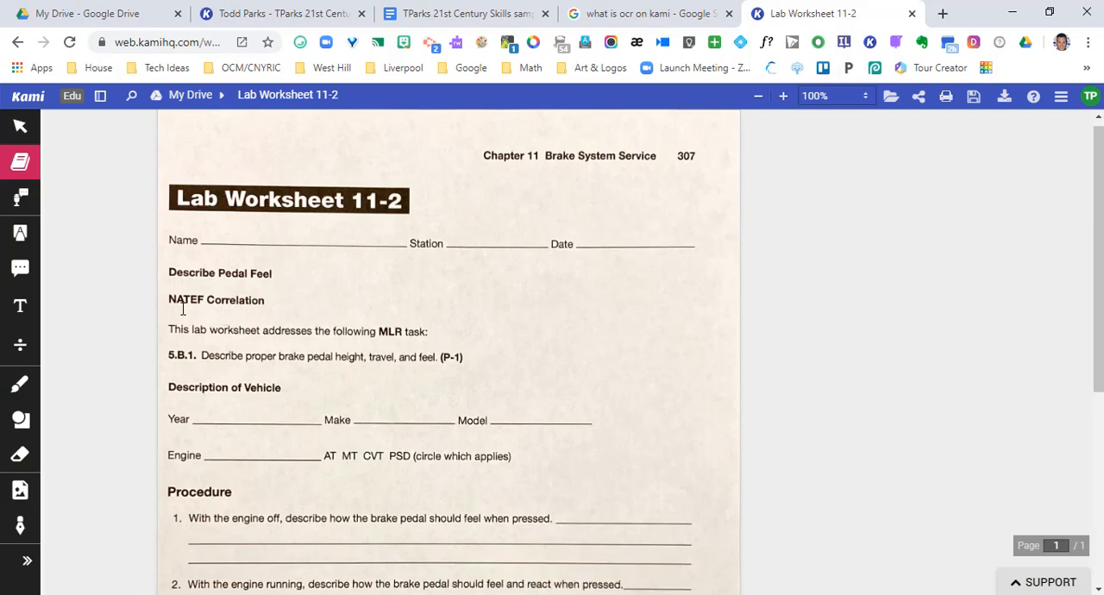
double_click(216, 298)
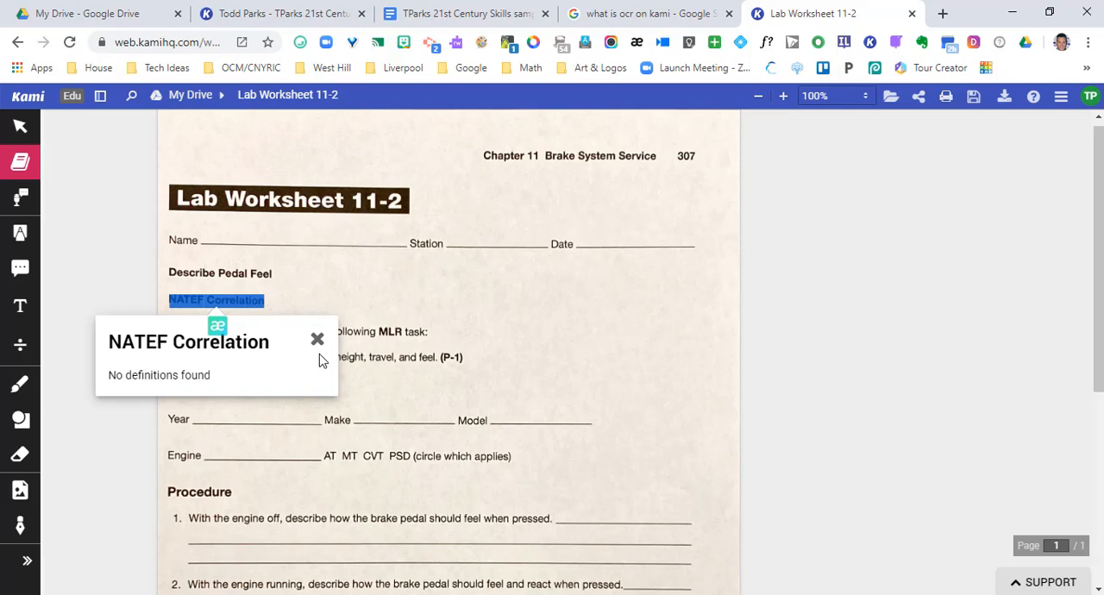
left_click(317, 340)
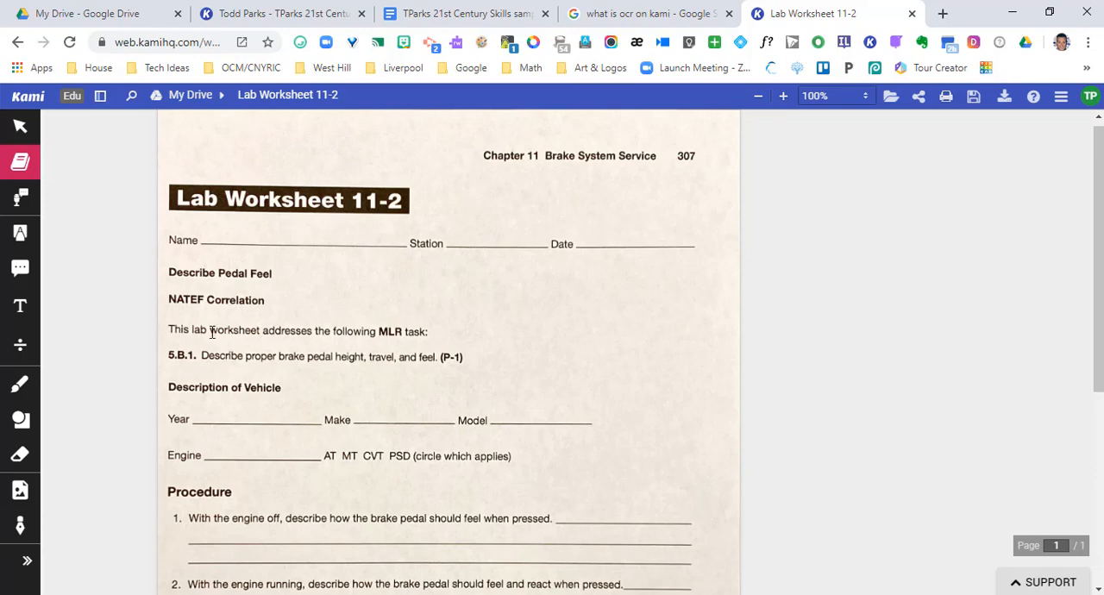
double_click(233, 332)
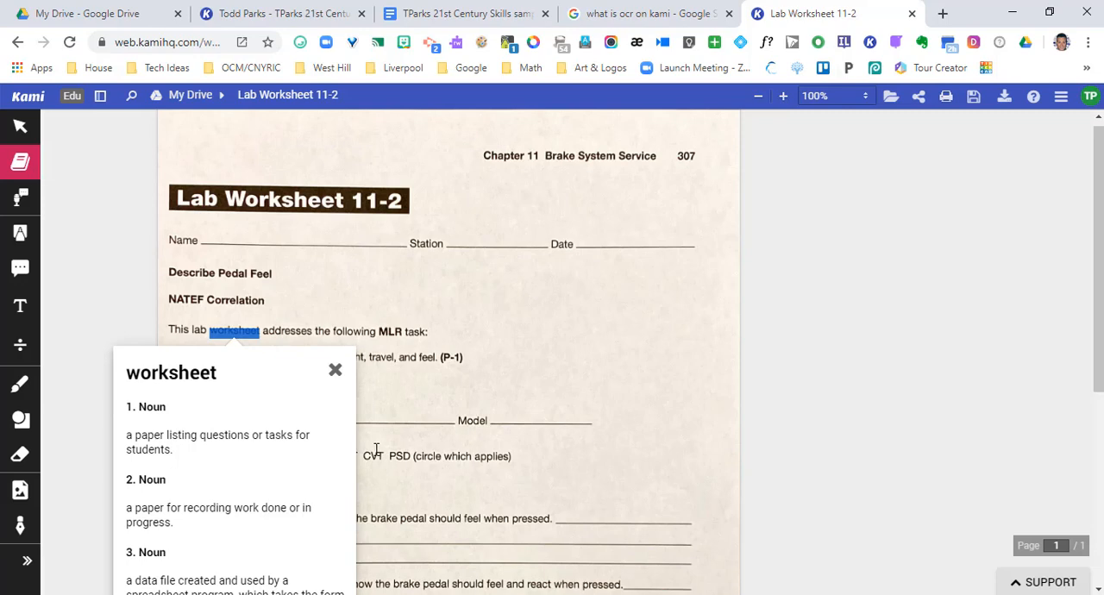
scroll("down", 3)
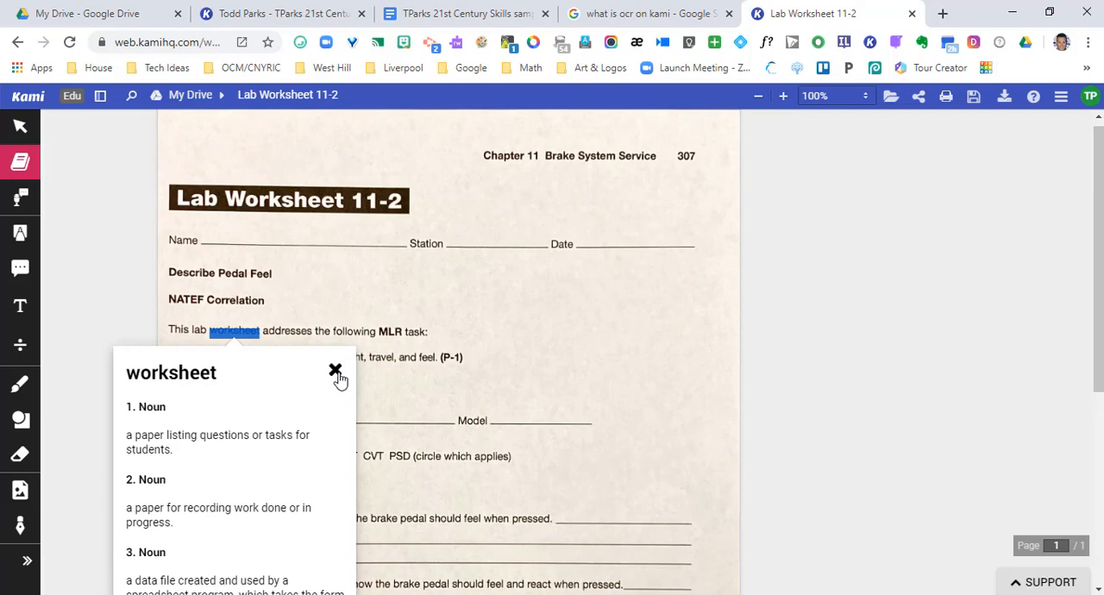
left_click(333, 369)
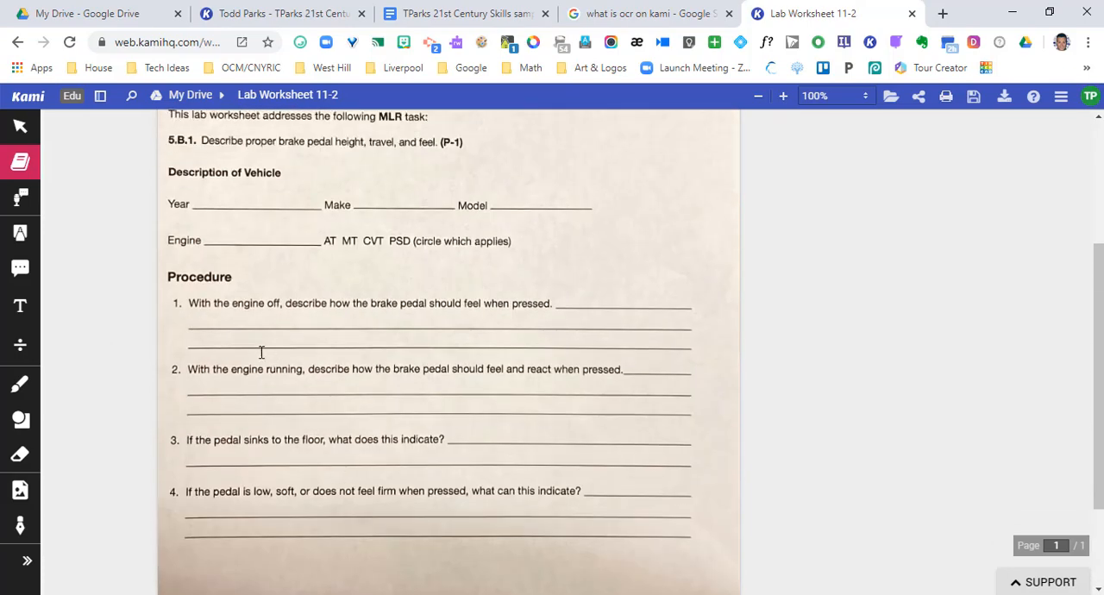
mouse_move(19, 199)
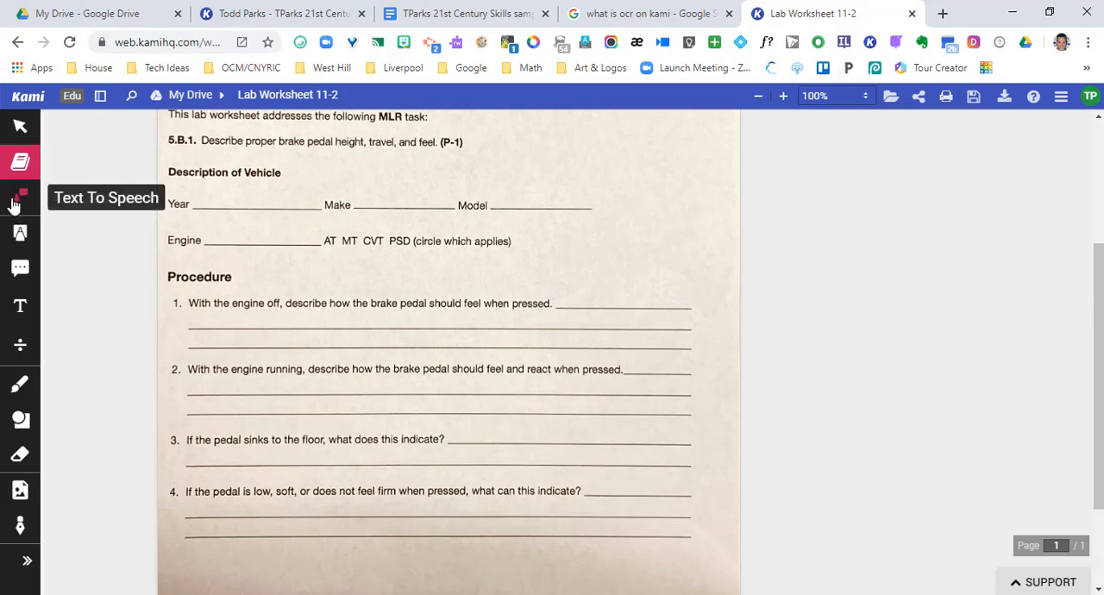
Enable Text To Speech, select the start of question 1, and read the page aloud
left_click(19, 201)
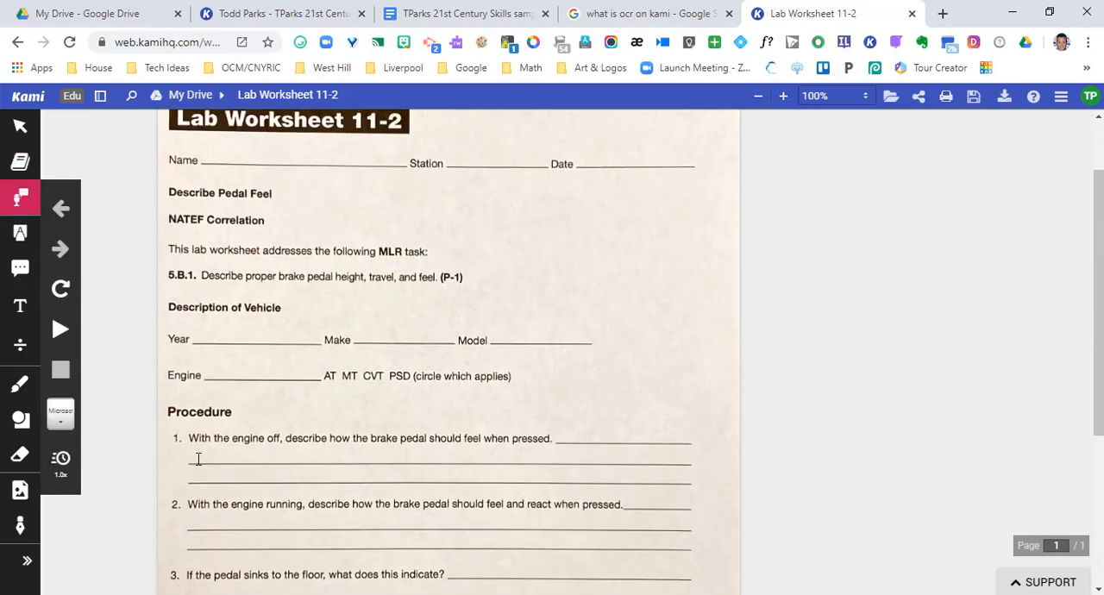
mouse_move(193, 455)
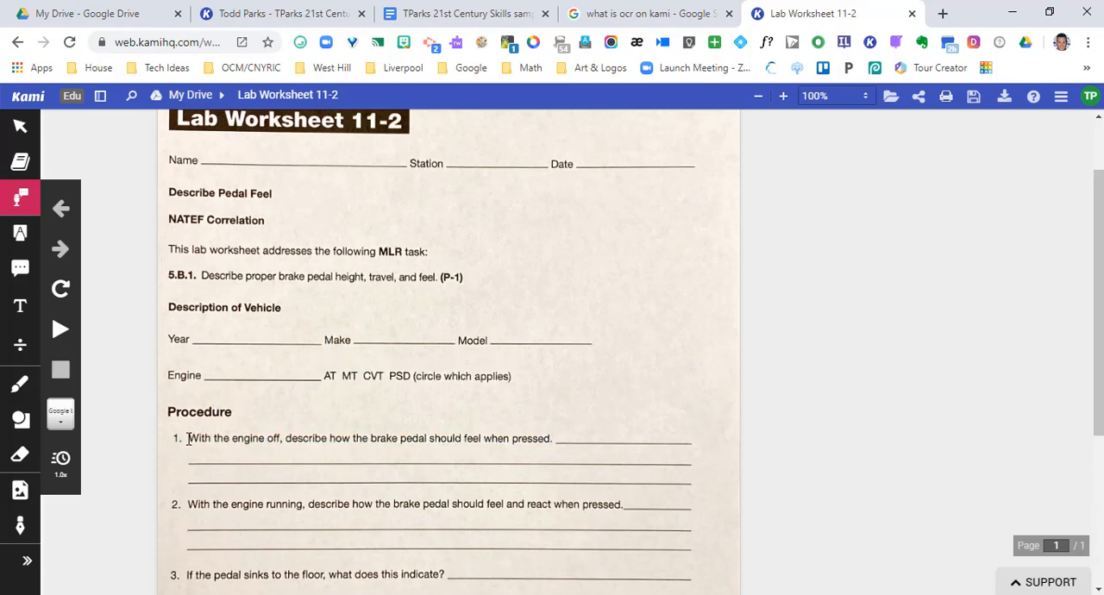
left_click_drag(188, 439, 326, 438)
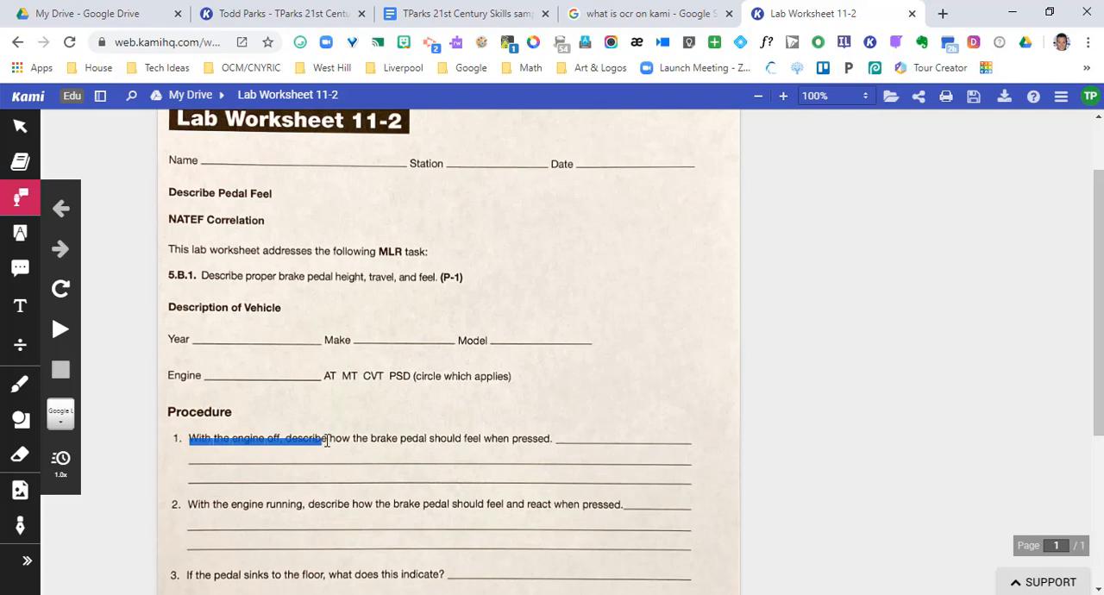
left_click_drag(326, 438, 552, 438)
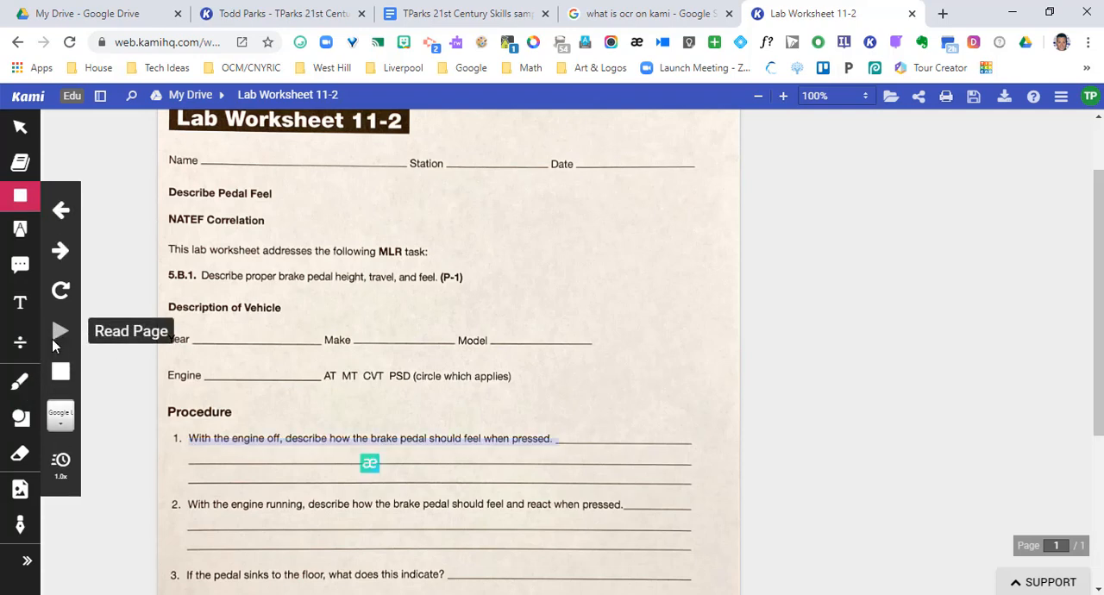
left_click(58, 331)
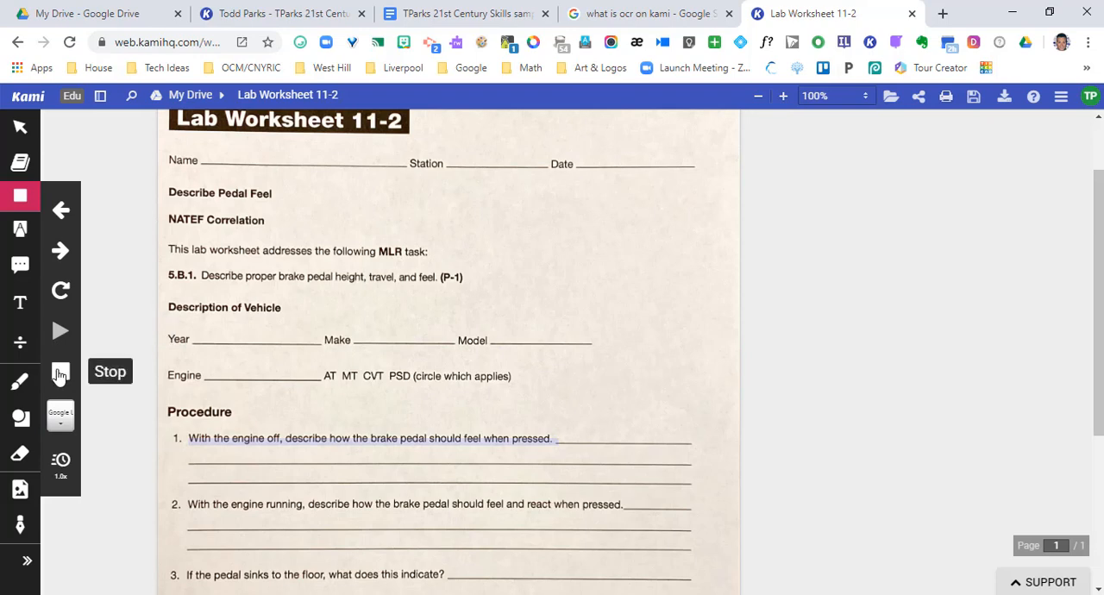